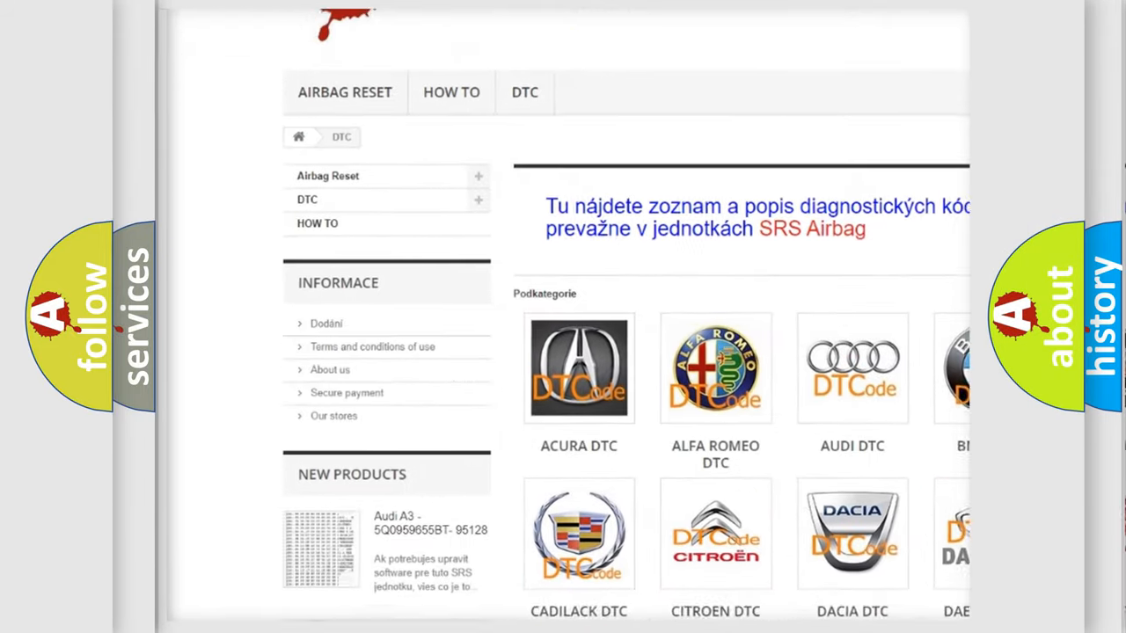
scroll(down, 3)
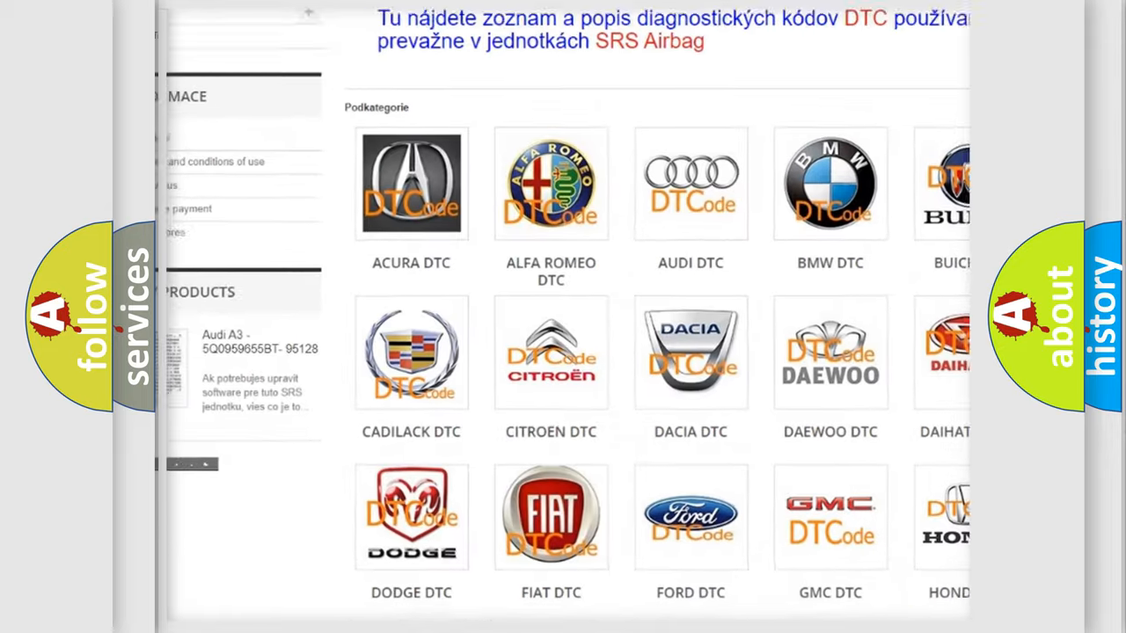
scroll(down, 3)
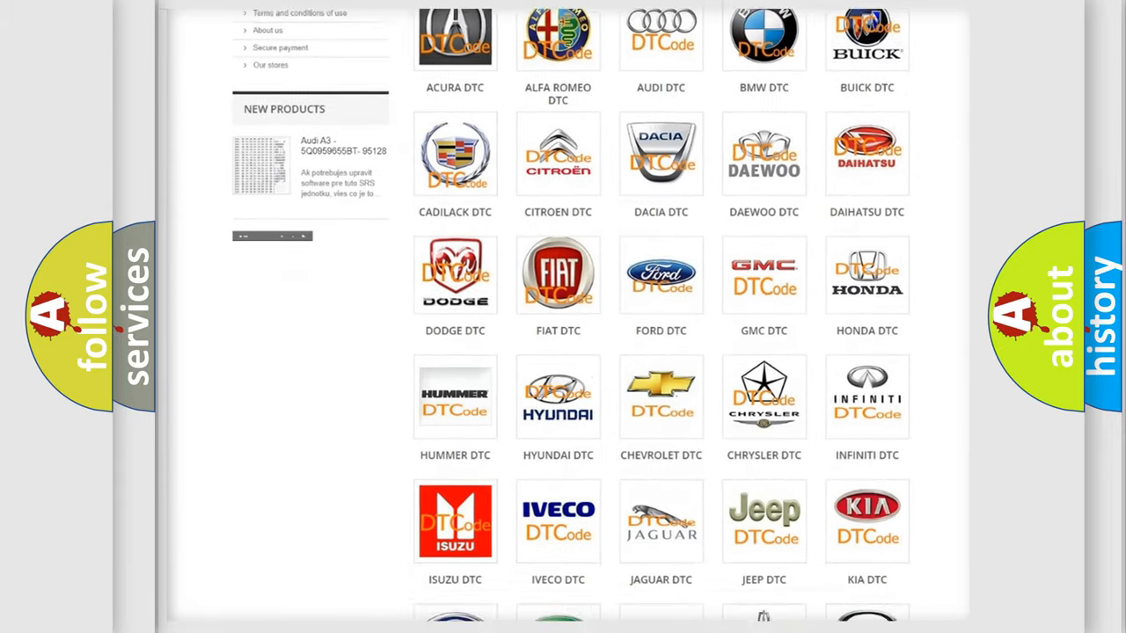
scroll(down, 3)
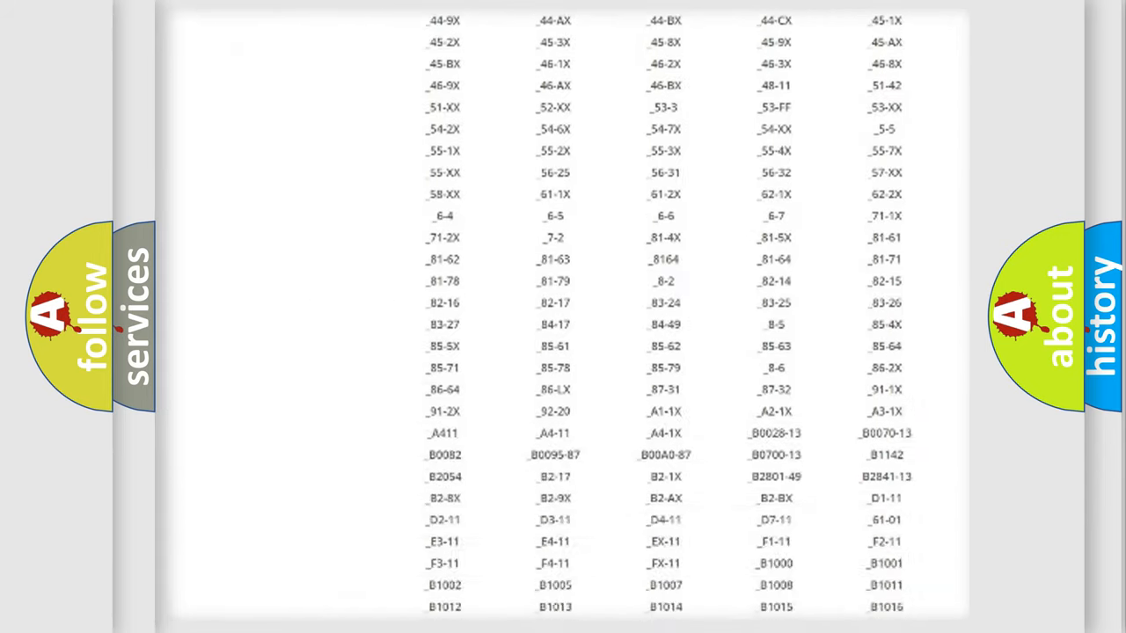
scroll(down, 3)
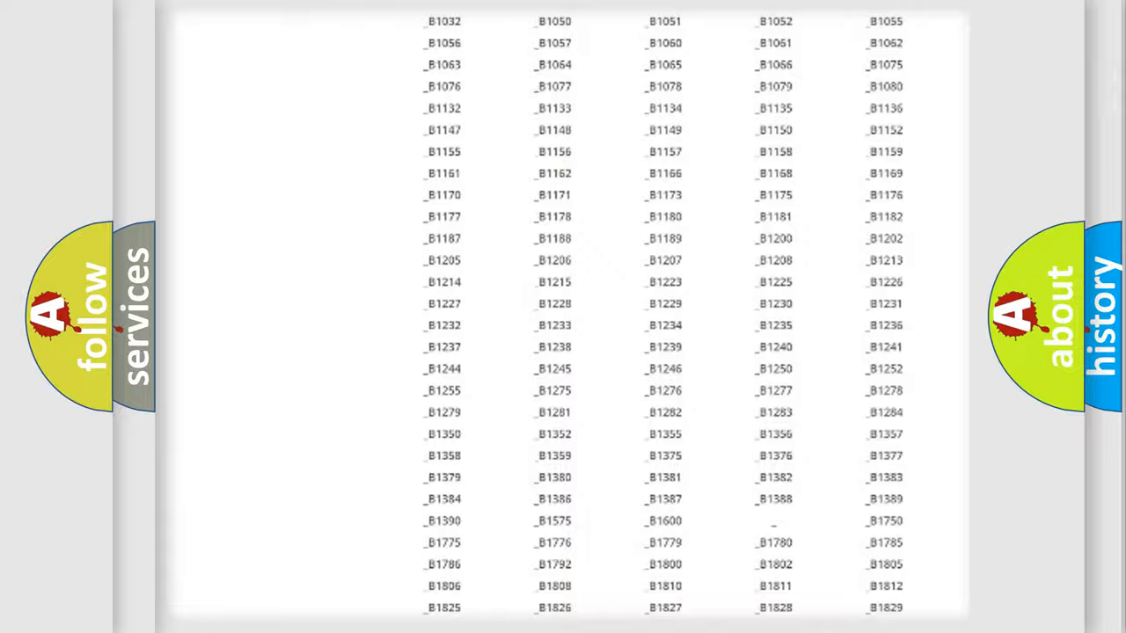